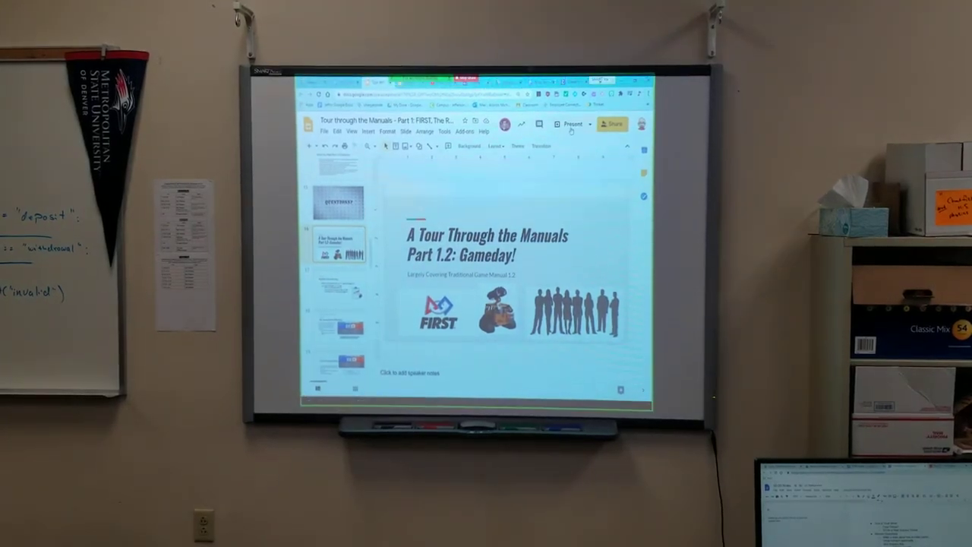
- Start presenting so the 'A Tour Through the Manuals Part 1.2: Gameday!' title slide fills the screen
click(568, 124)
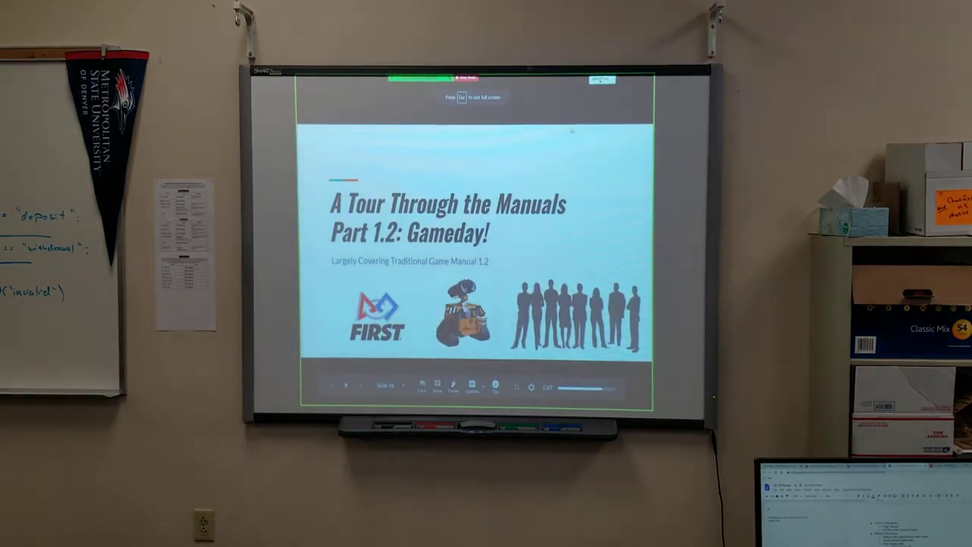